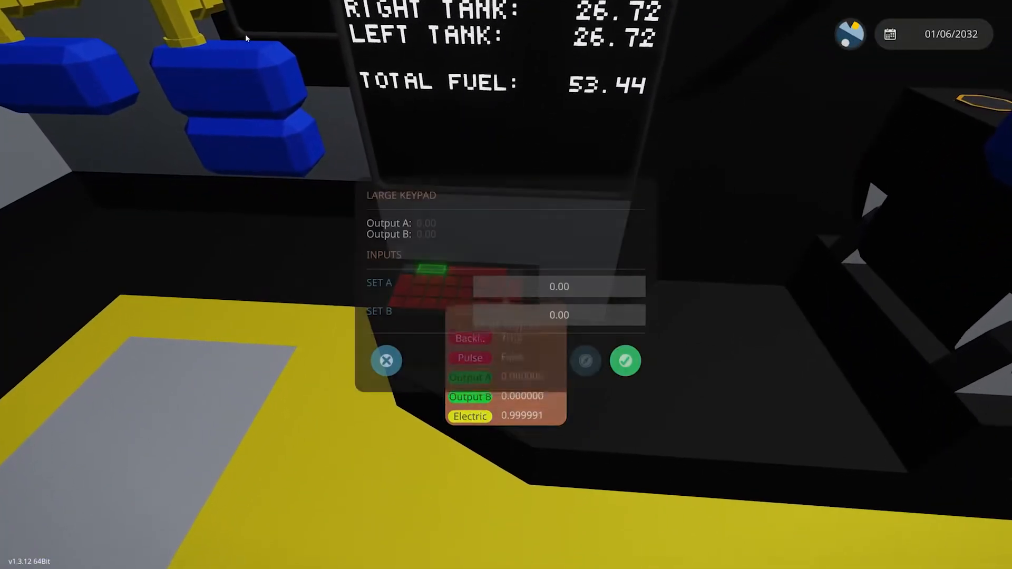
Begin editing the Set A value on the large keypad below the fuel readout
click(559, 286)
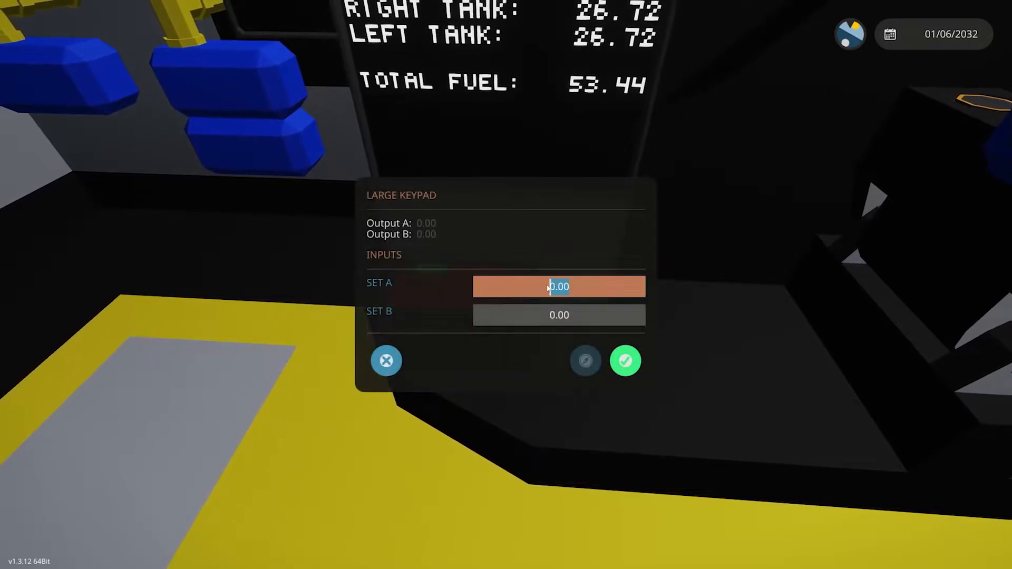
click(386, 361)
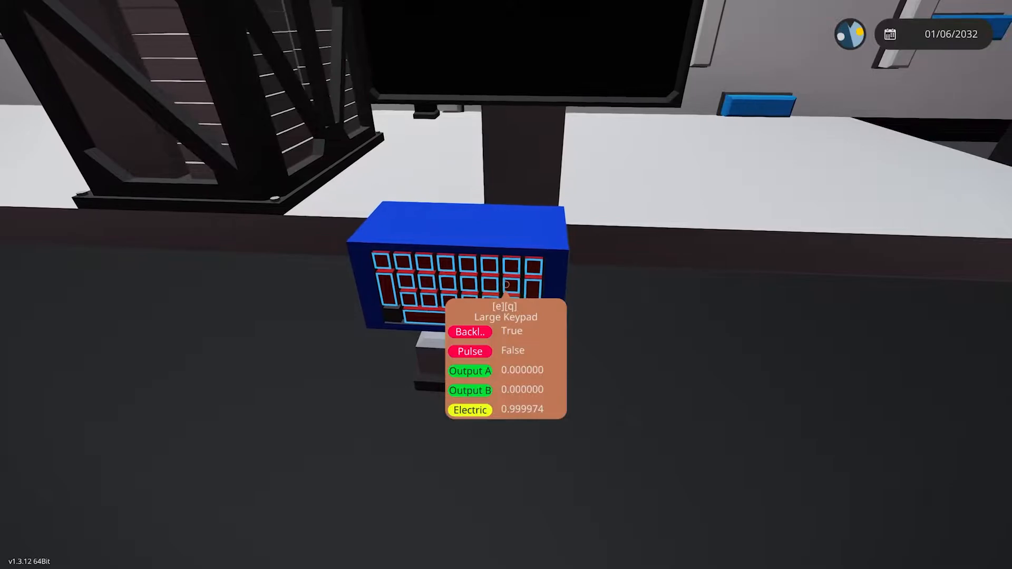
Begin editing the Set B value on the blue large keypad on the desk
click(505, 284)
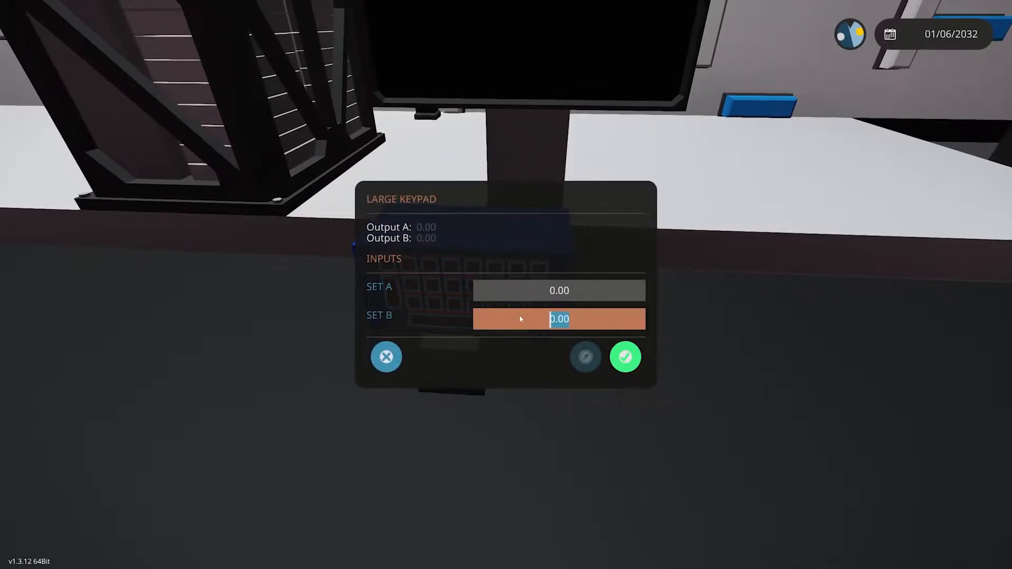
click(624, 357)
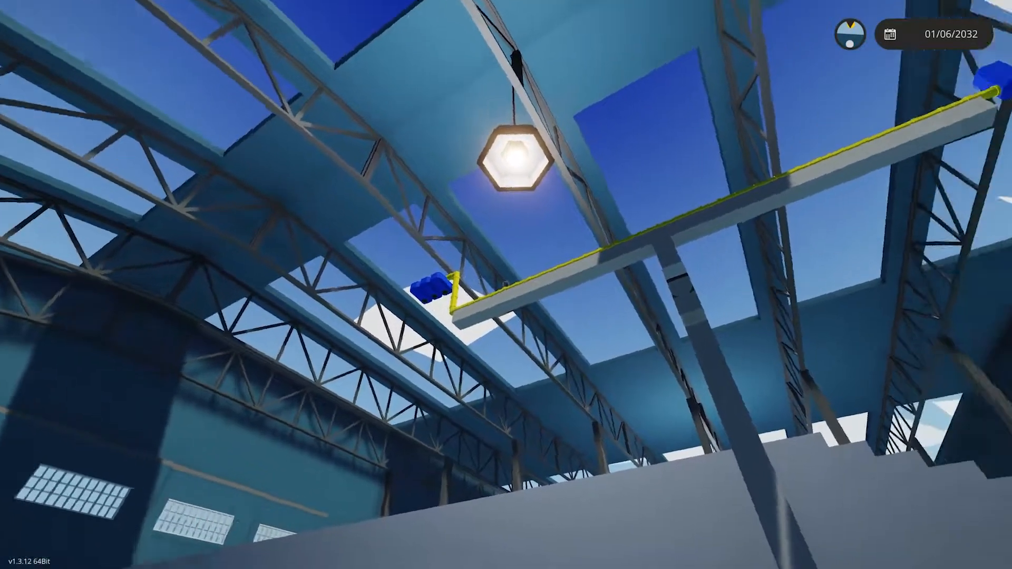
mouse_move(506, 284)
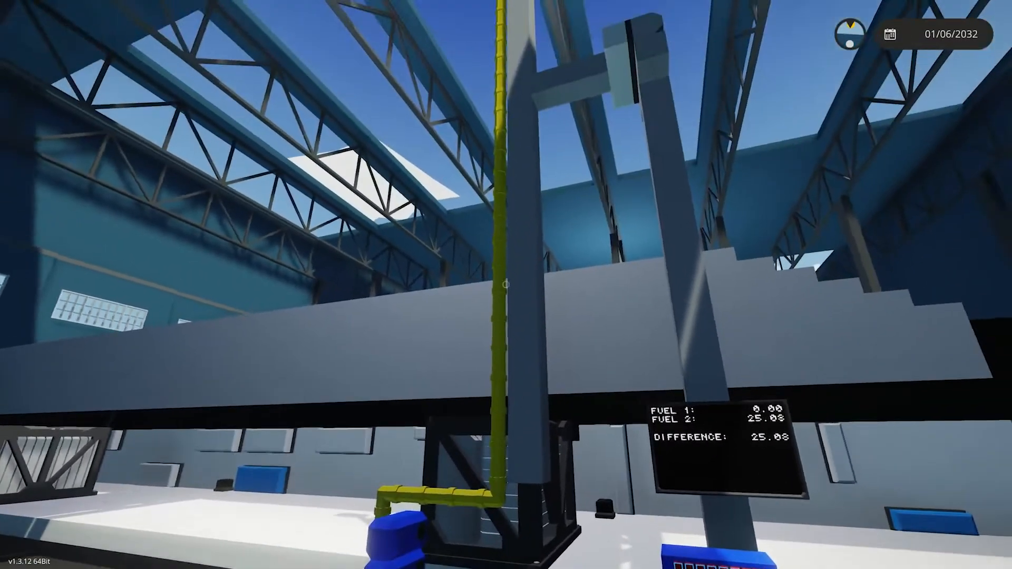
mouse_move(506, 285)
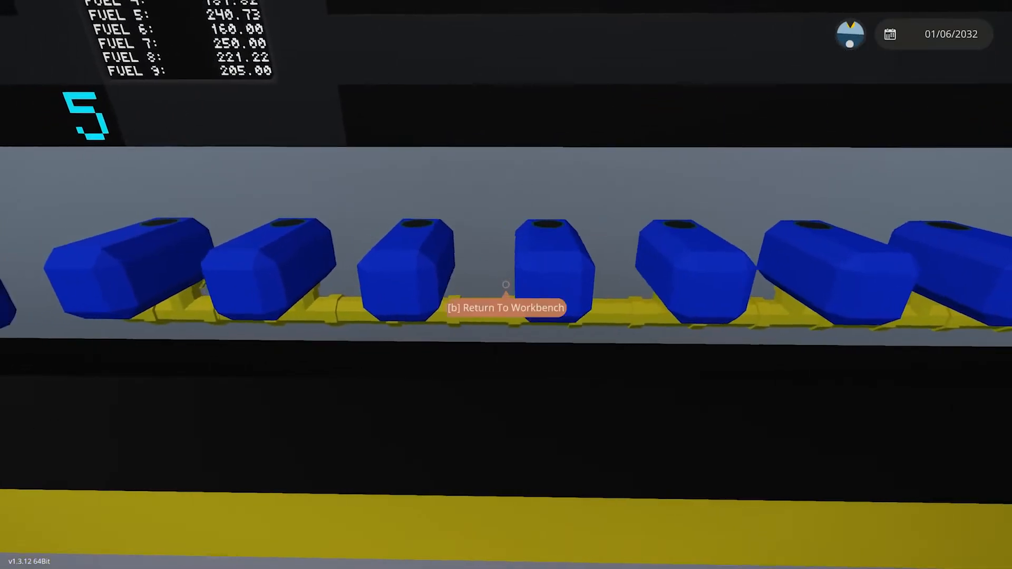
Face the readout monitor and read the Fuel 1–9 values for the daisy-chained tanks
key(b)
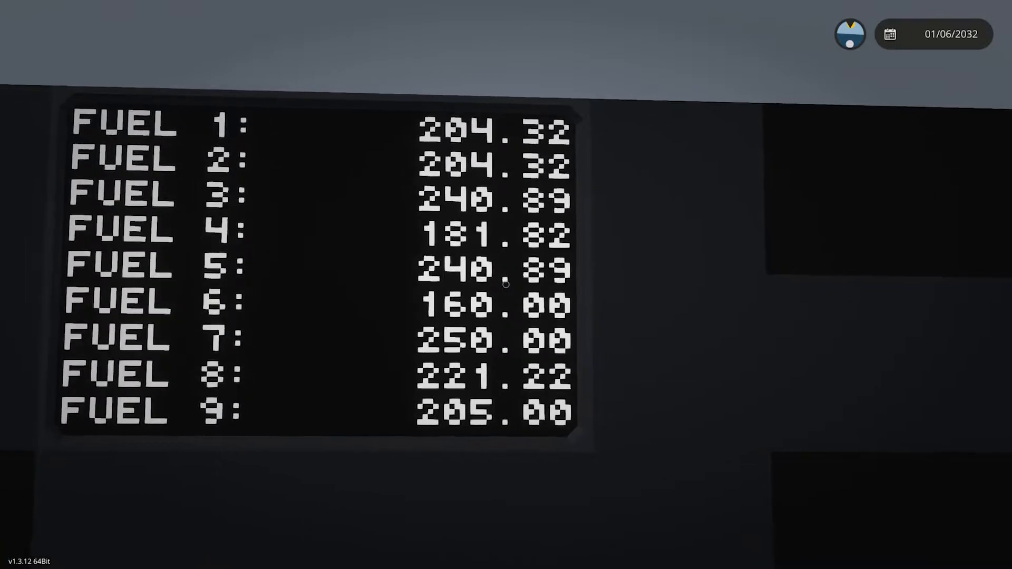